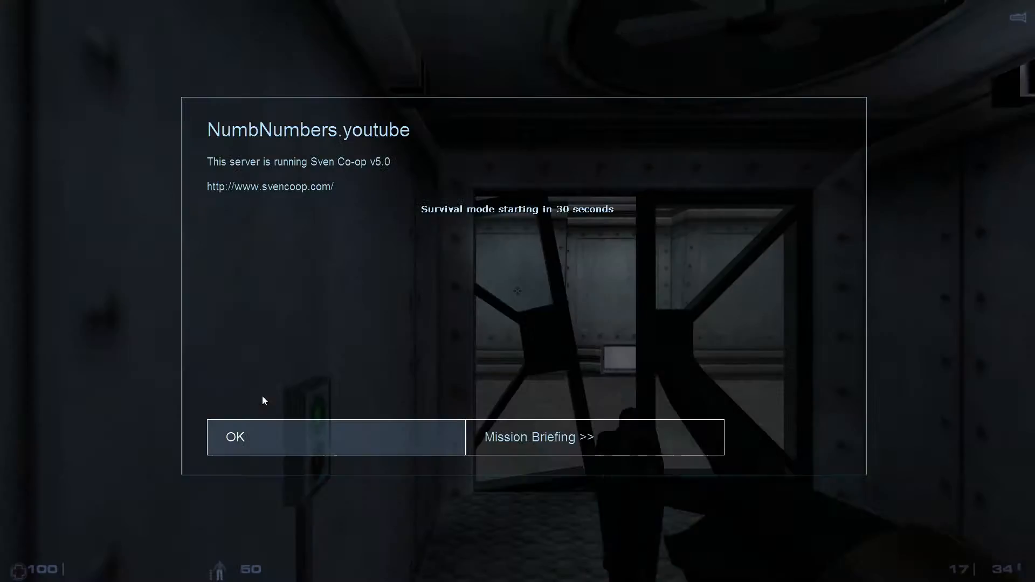
pyautogui.click(336, 437)
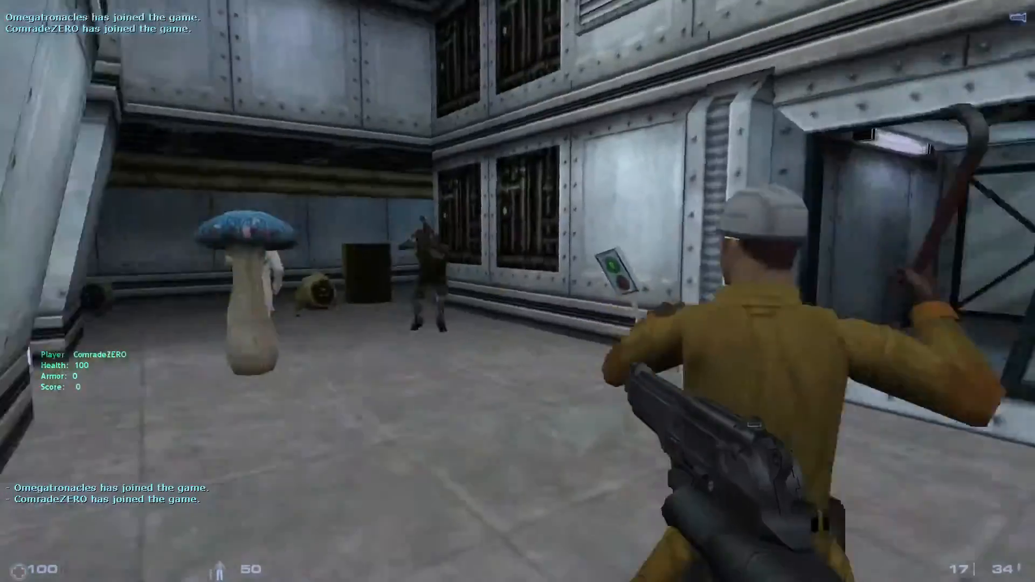
pyautogui.click(517, 291)
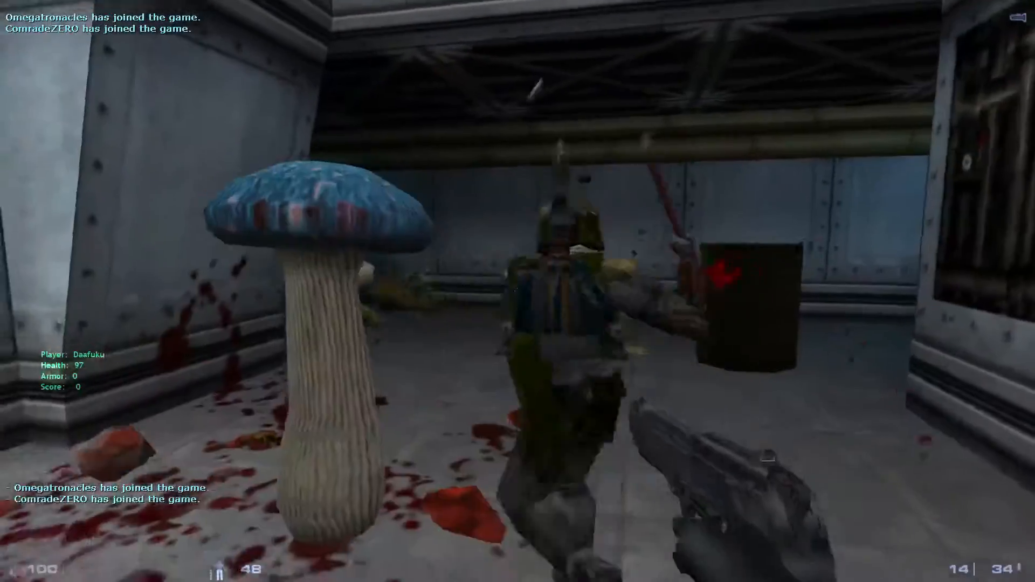
pyautogui.press('Tab')
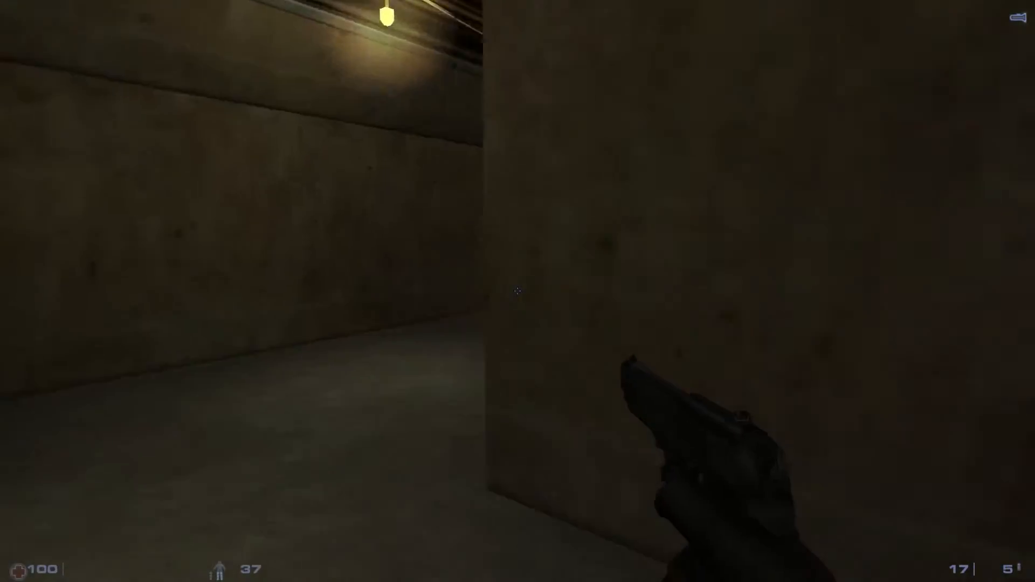
pyautogui.moveTo(517, 291)
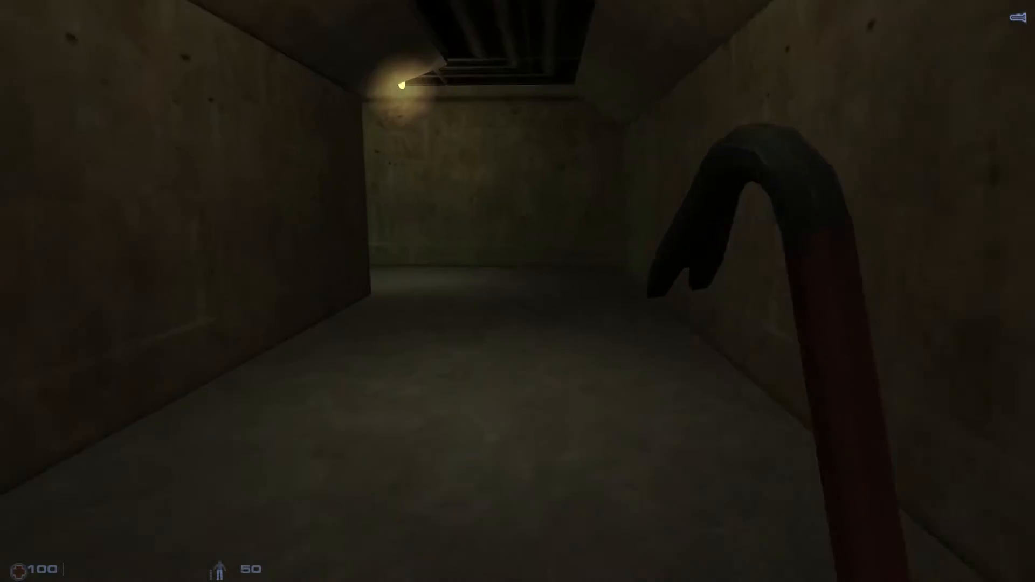
pyautogui.moveTo(517, 264)
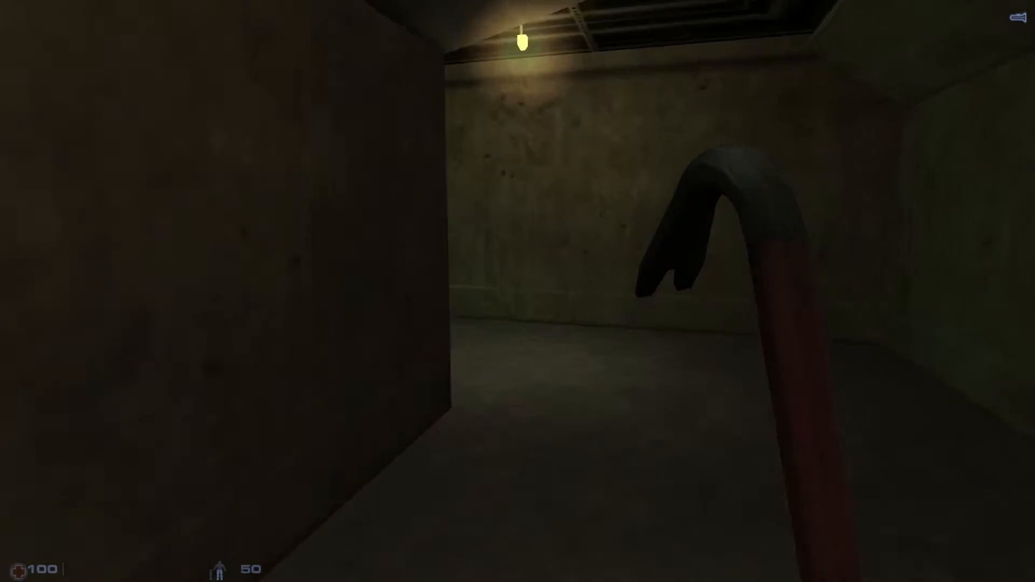